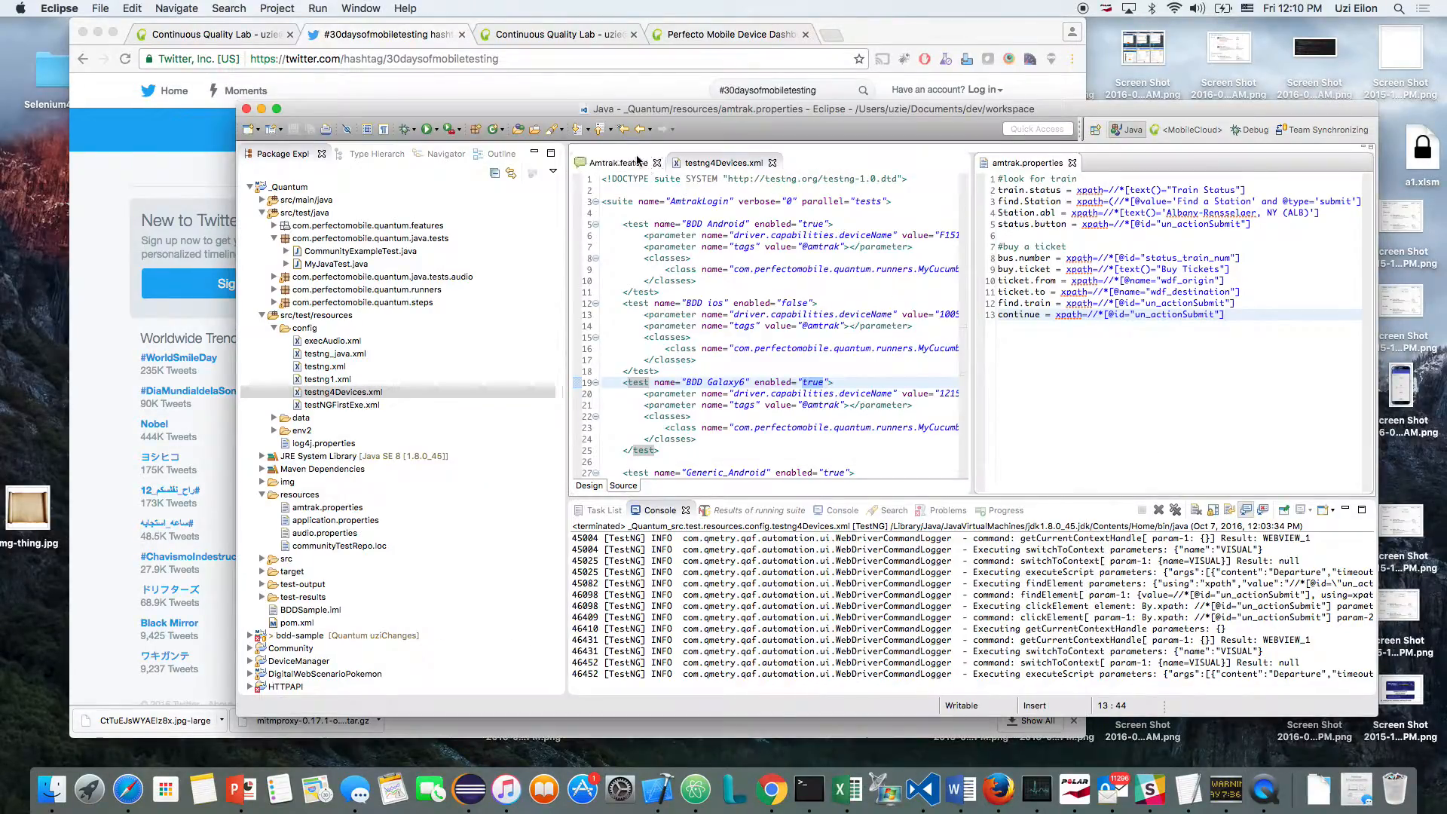
# - Show the Amtrak.feature editor with its find-station and buy-ticket Cucumber scenarios
pyautogui.click(614, 162)
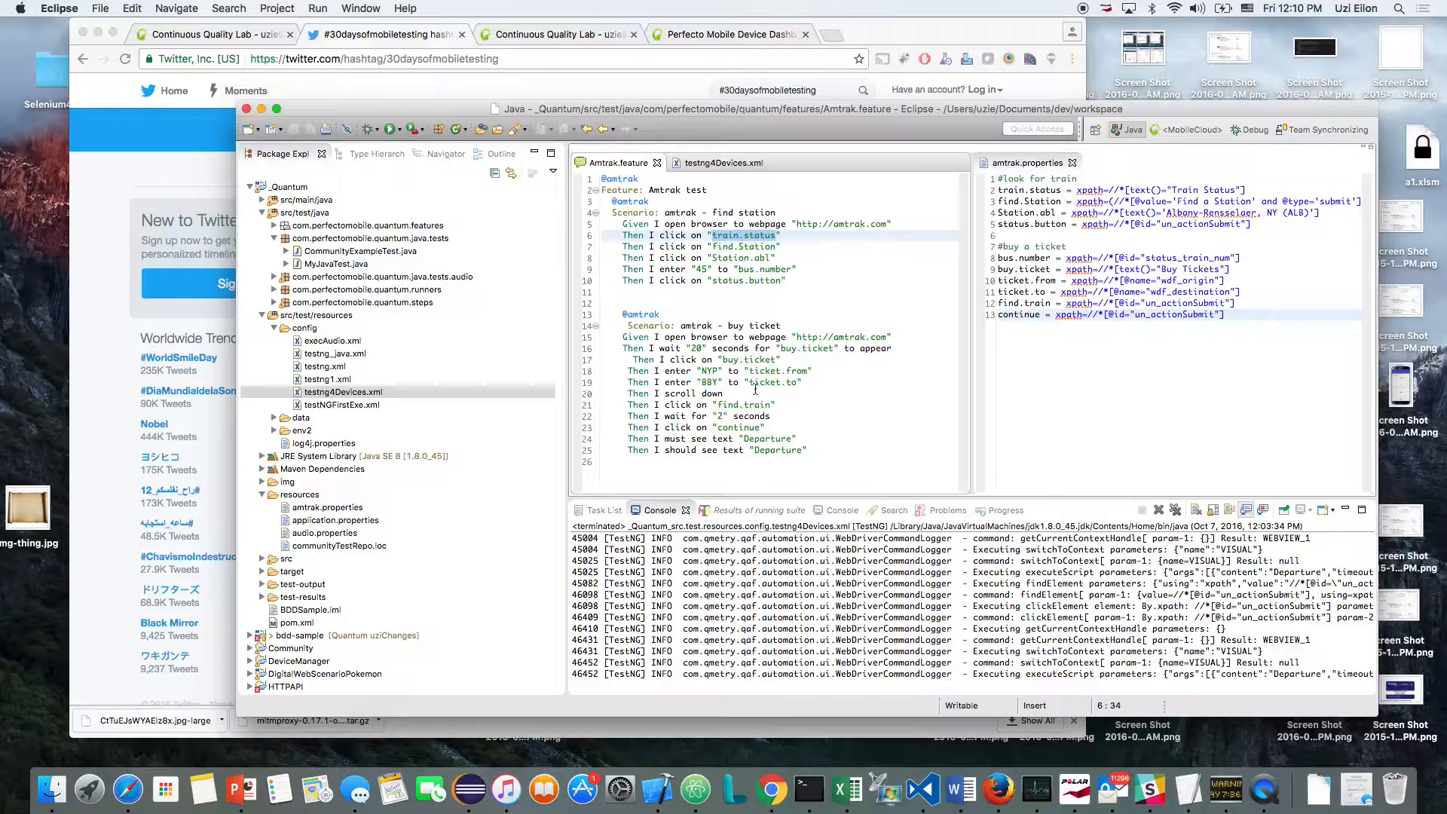
# - Review the Amtrak buy-ticket steps alongside their matching xpath locators
pyautogui.click(778, 235)
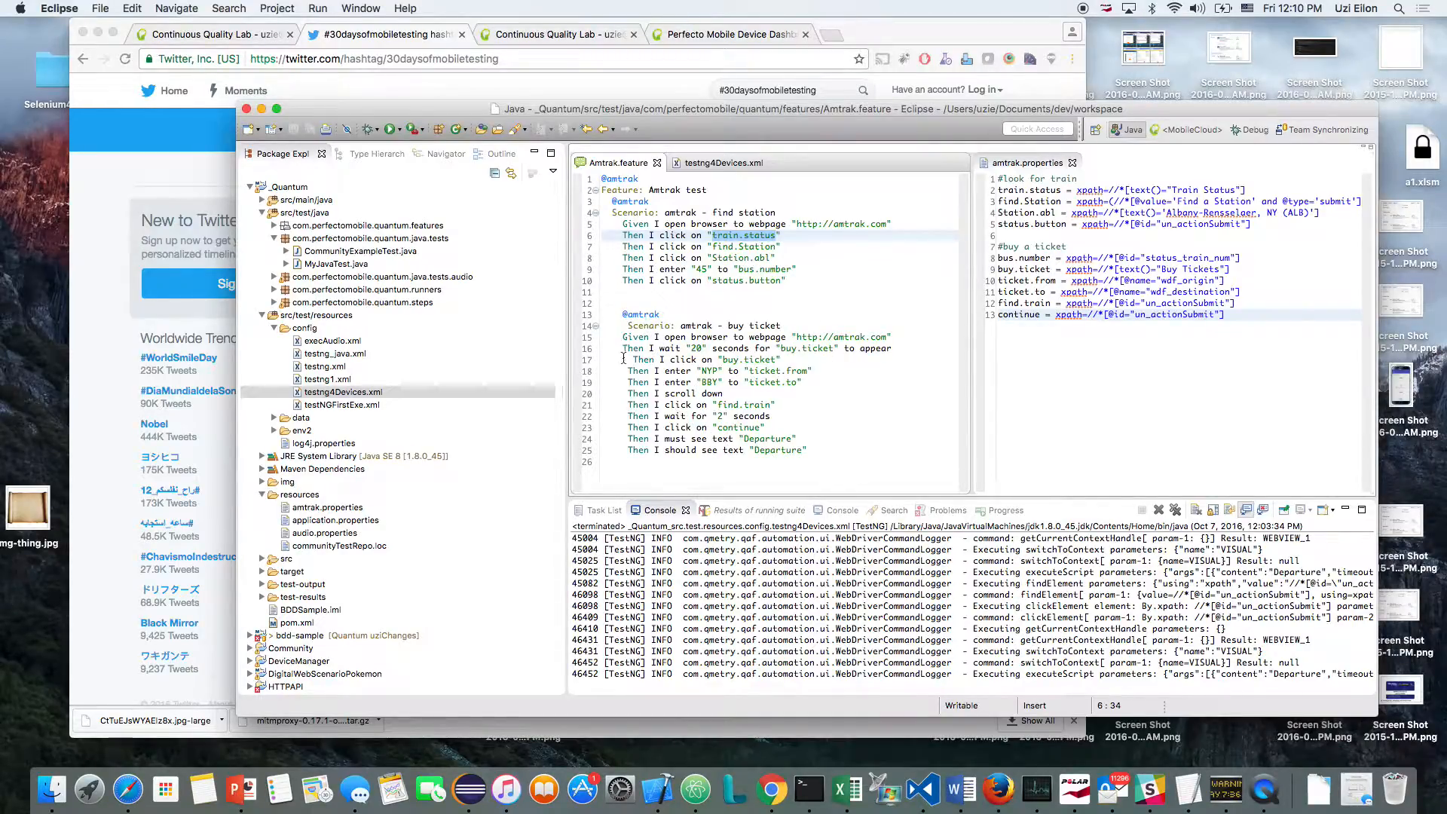
pyautogui.click(778, 235)
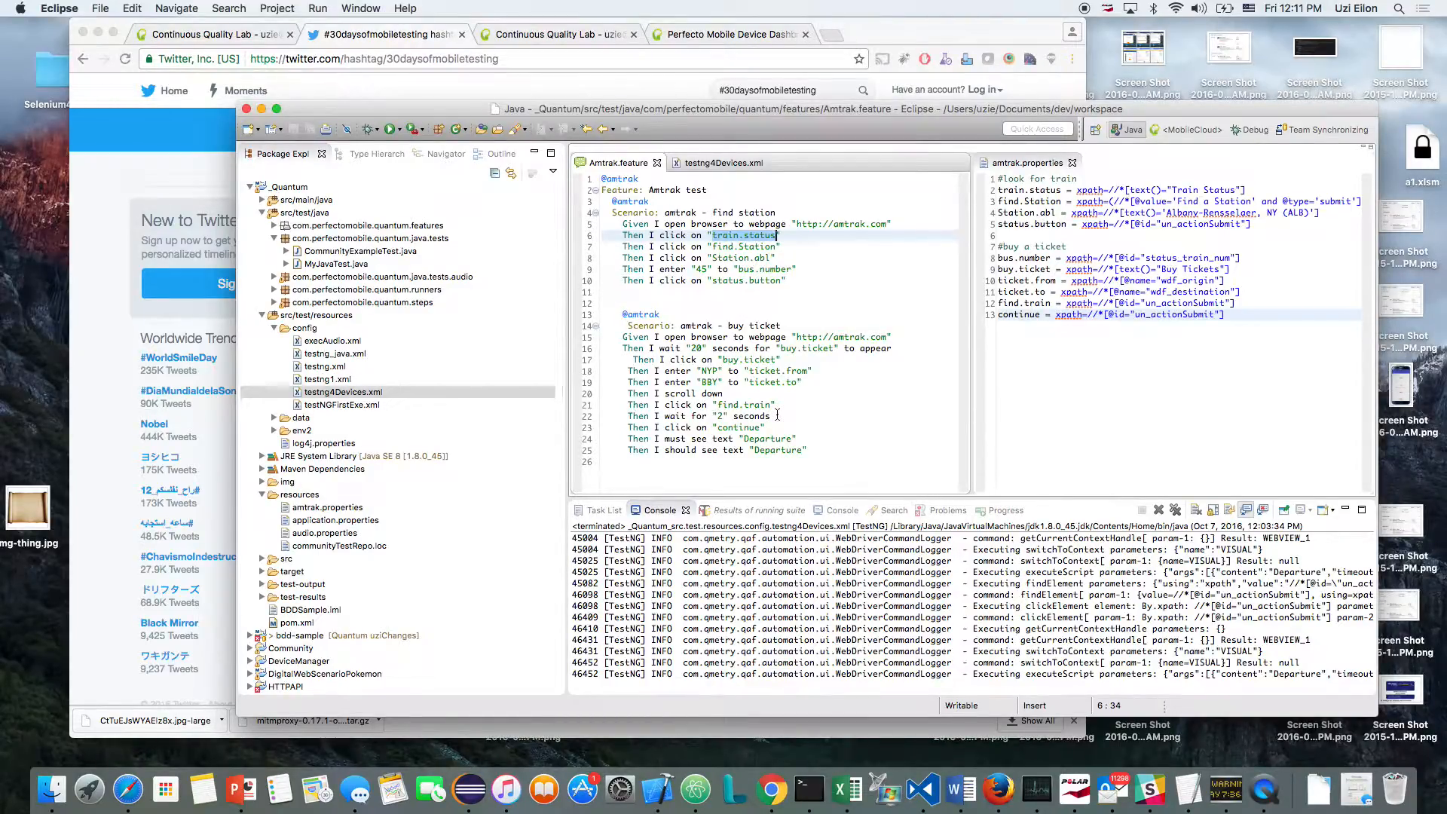
pyautogui.moveTo(823, 437)
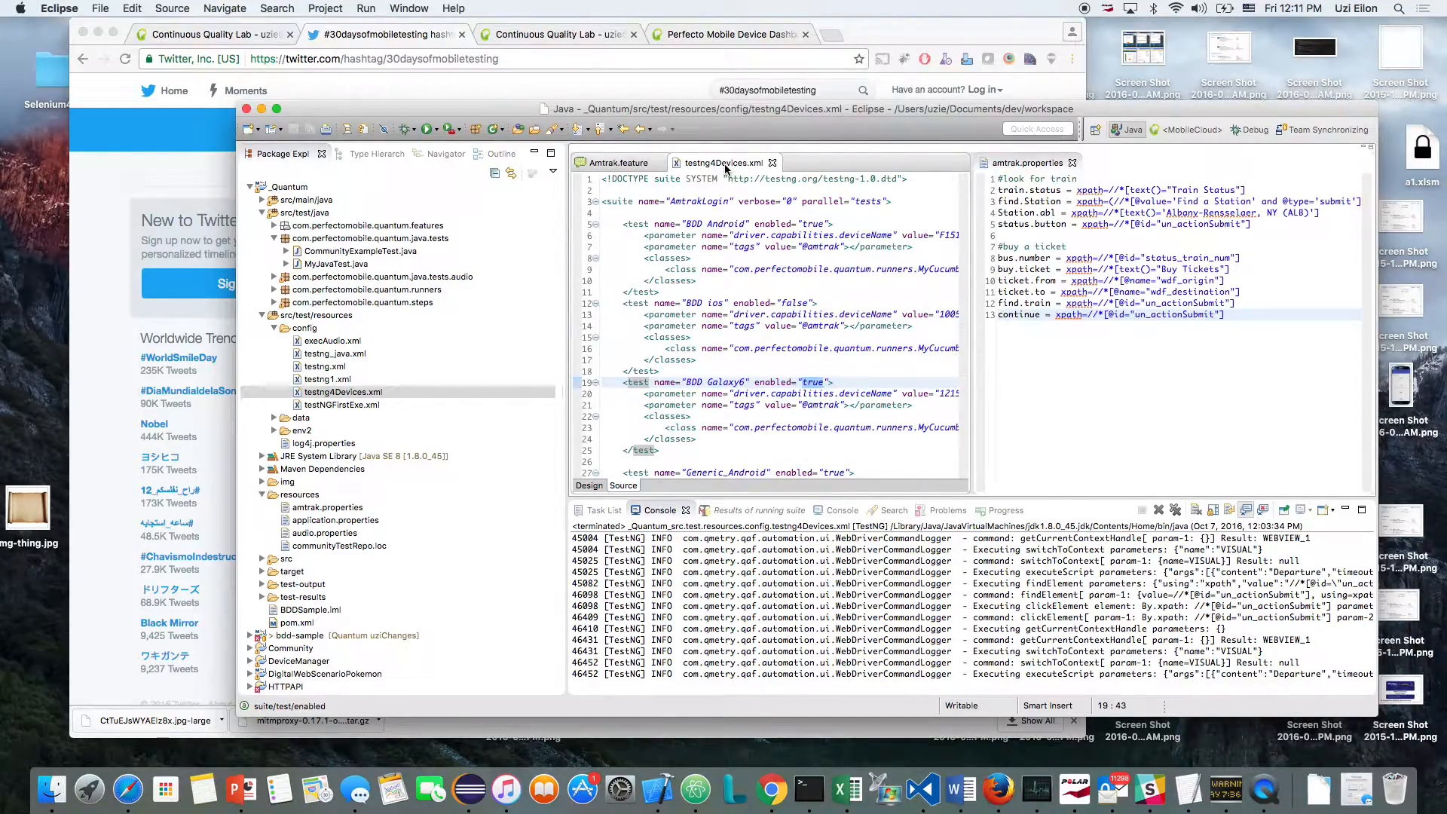
pyautogui.moveTo(727, 274)
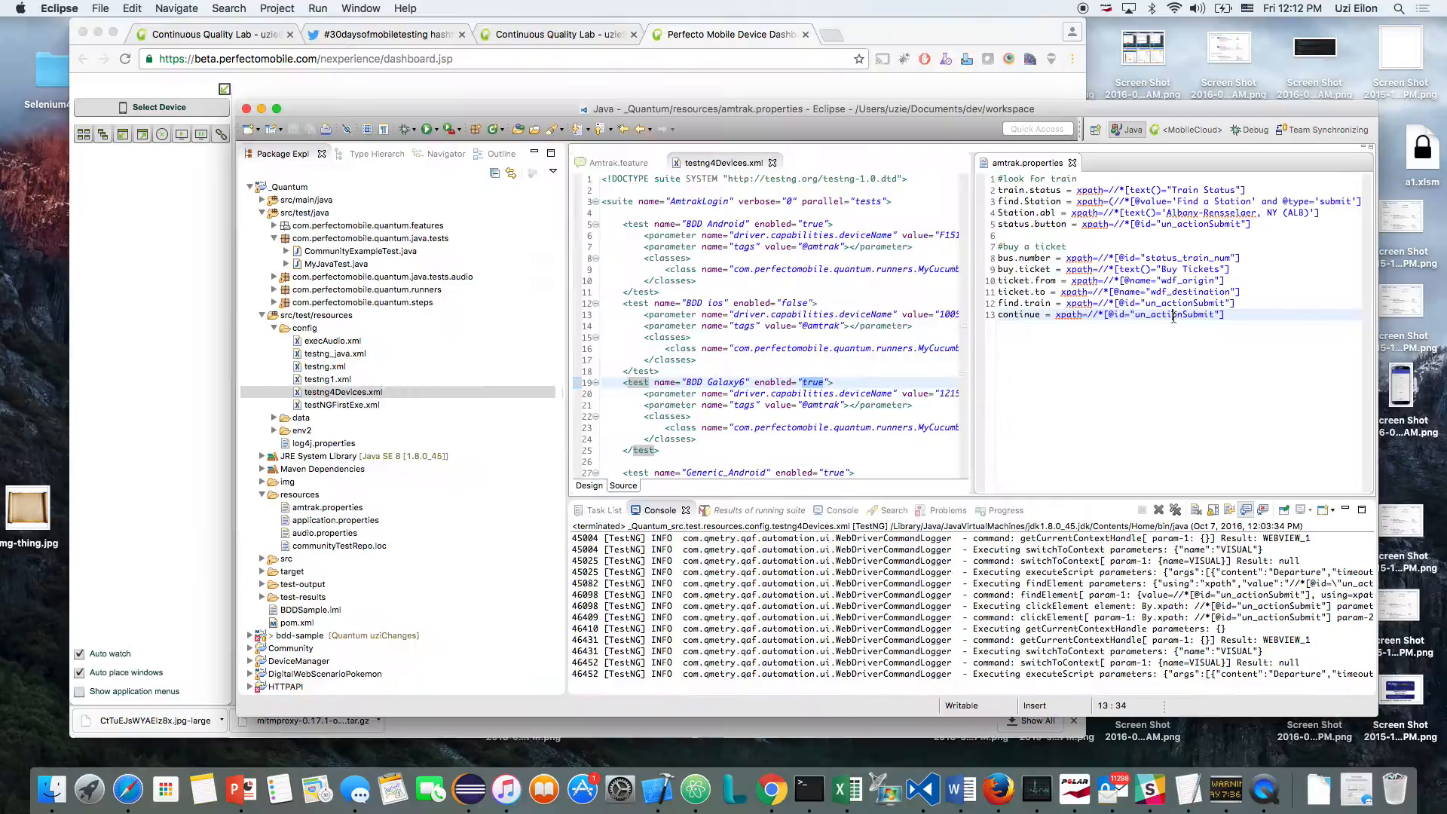
# - Run testng4Devices.xml as a TestNG suite to start the Amtrak scenarios on cloud devices
pyautogui.rightClick(343, 392)
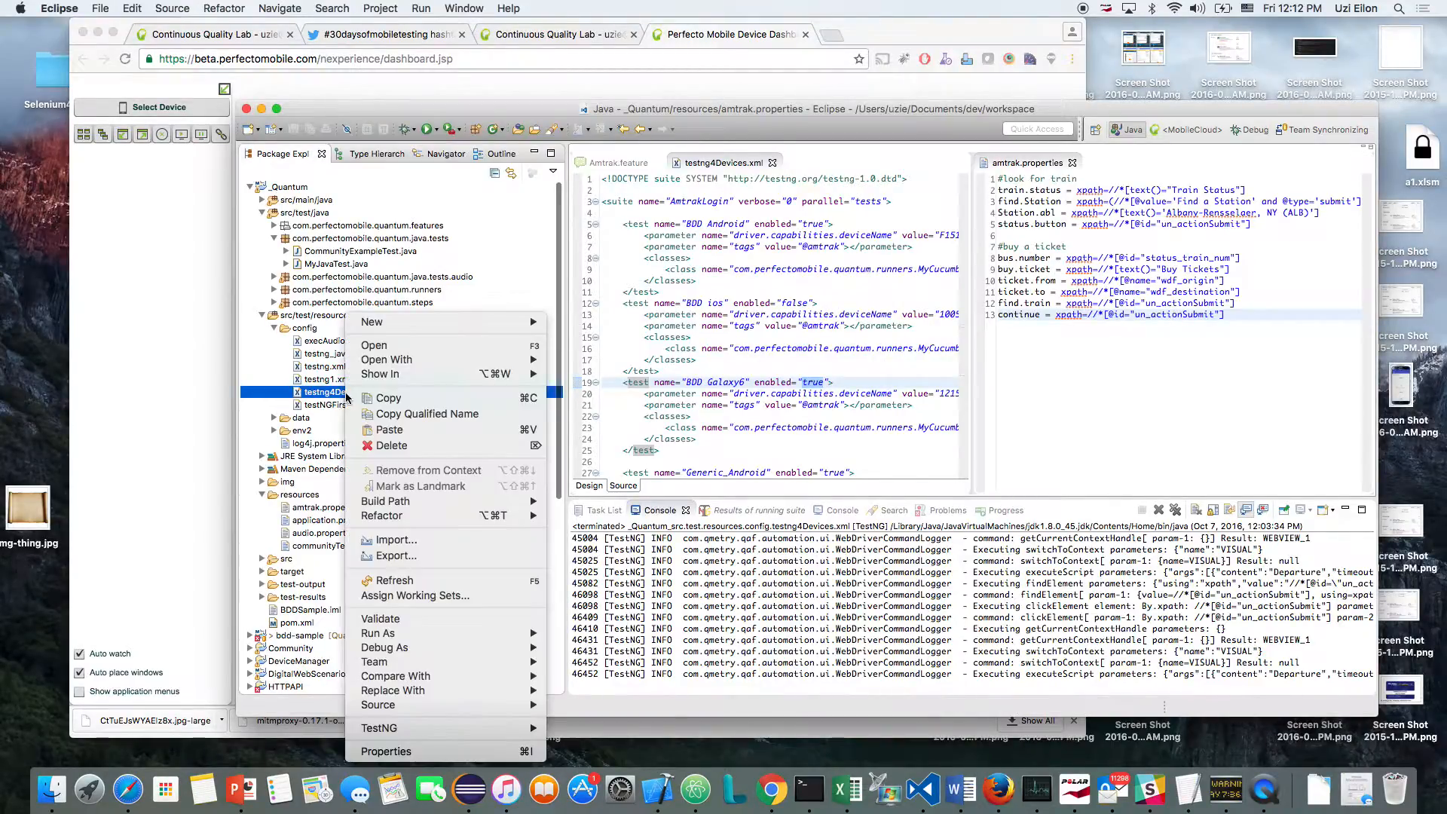
pyautogui.moveTo(379, 633)
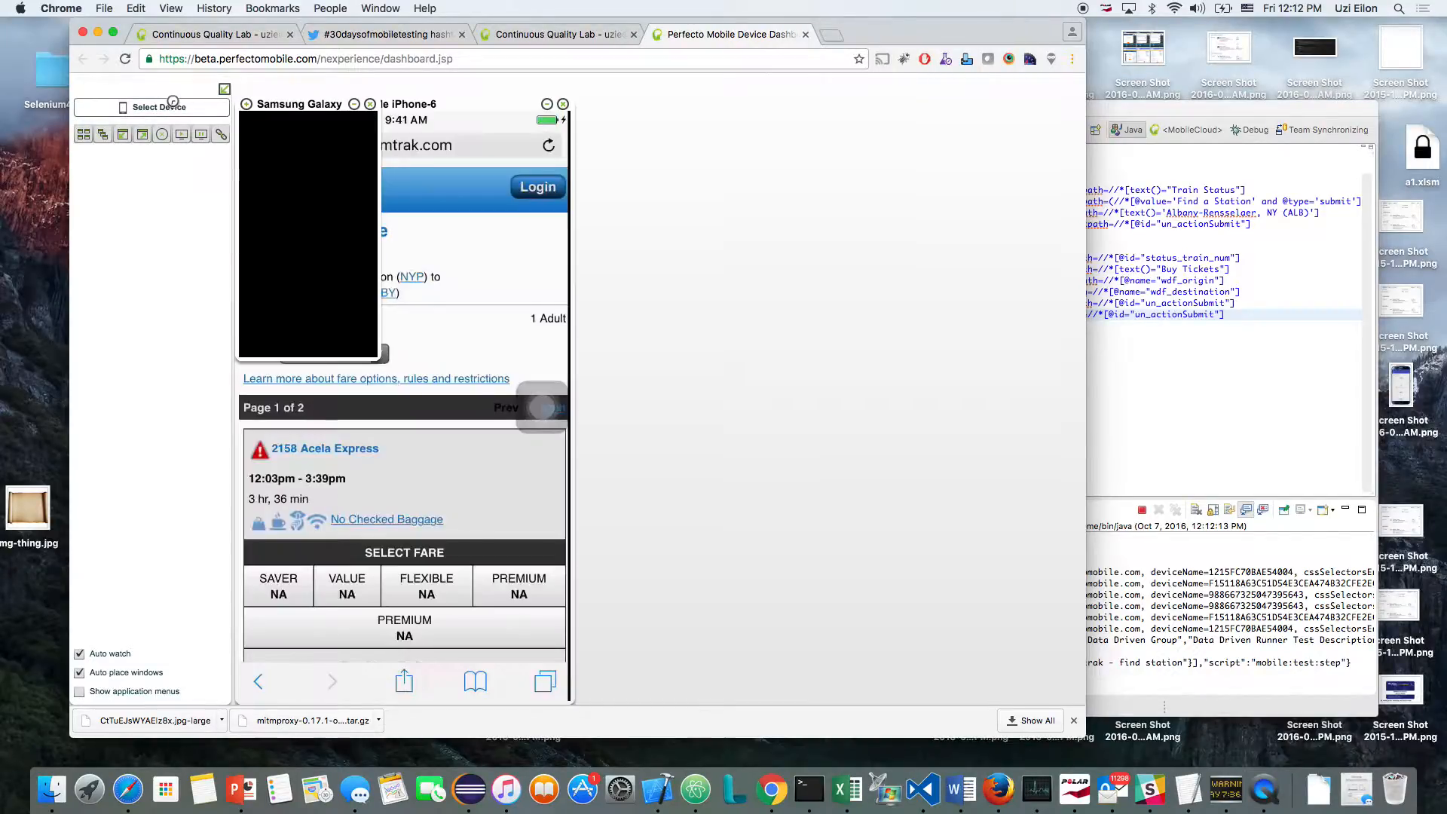
# - Dismiss the Perfecto Launch Mobile device list and return to Eclipse's console logging NYP and BBY entries
pyautogui.click(159, 107)
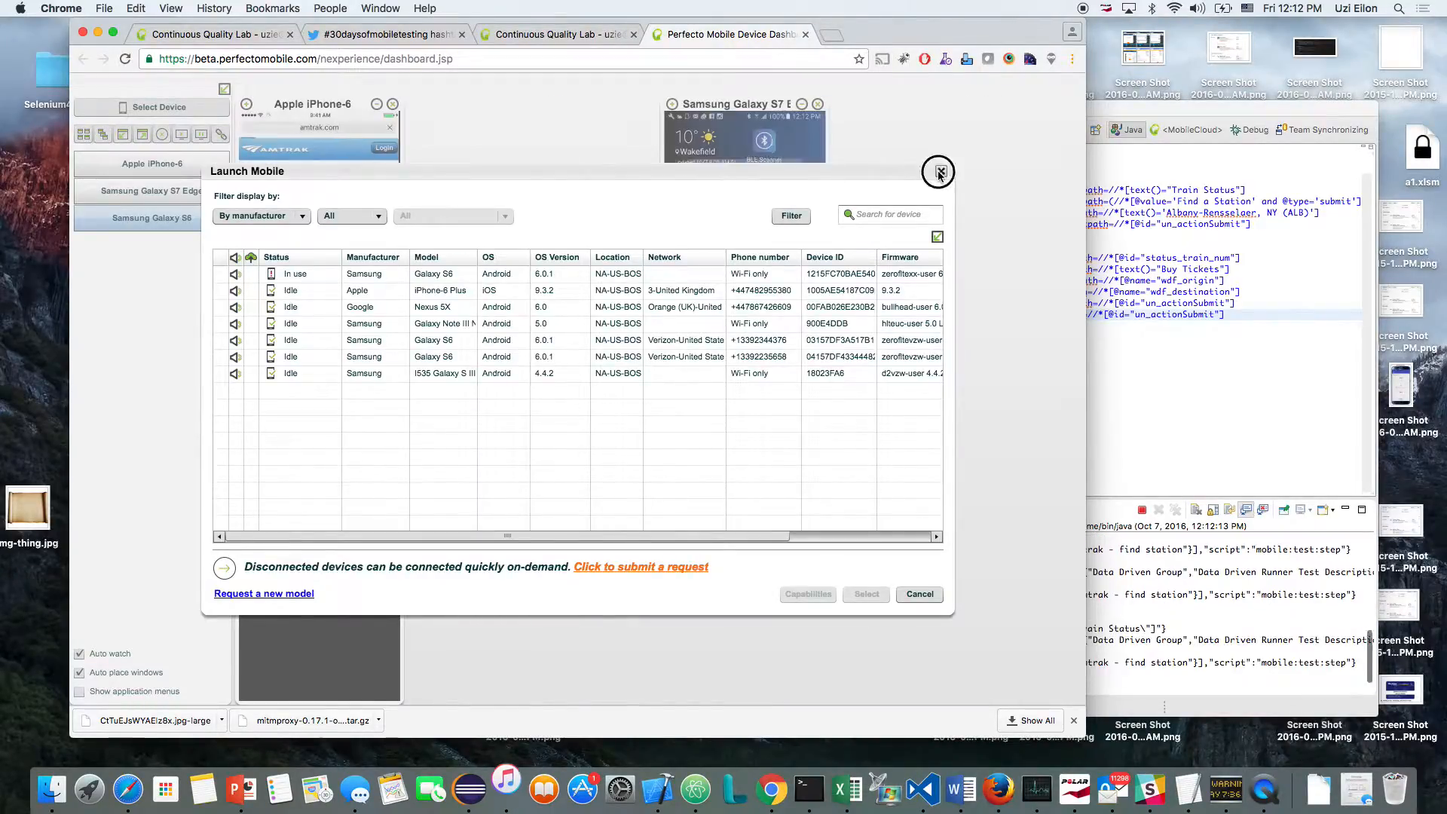
pyautogui.click(939, 172)
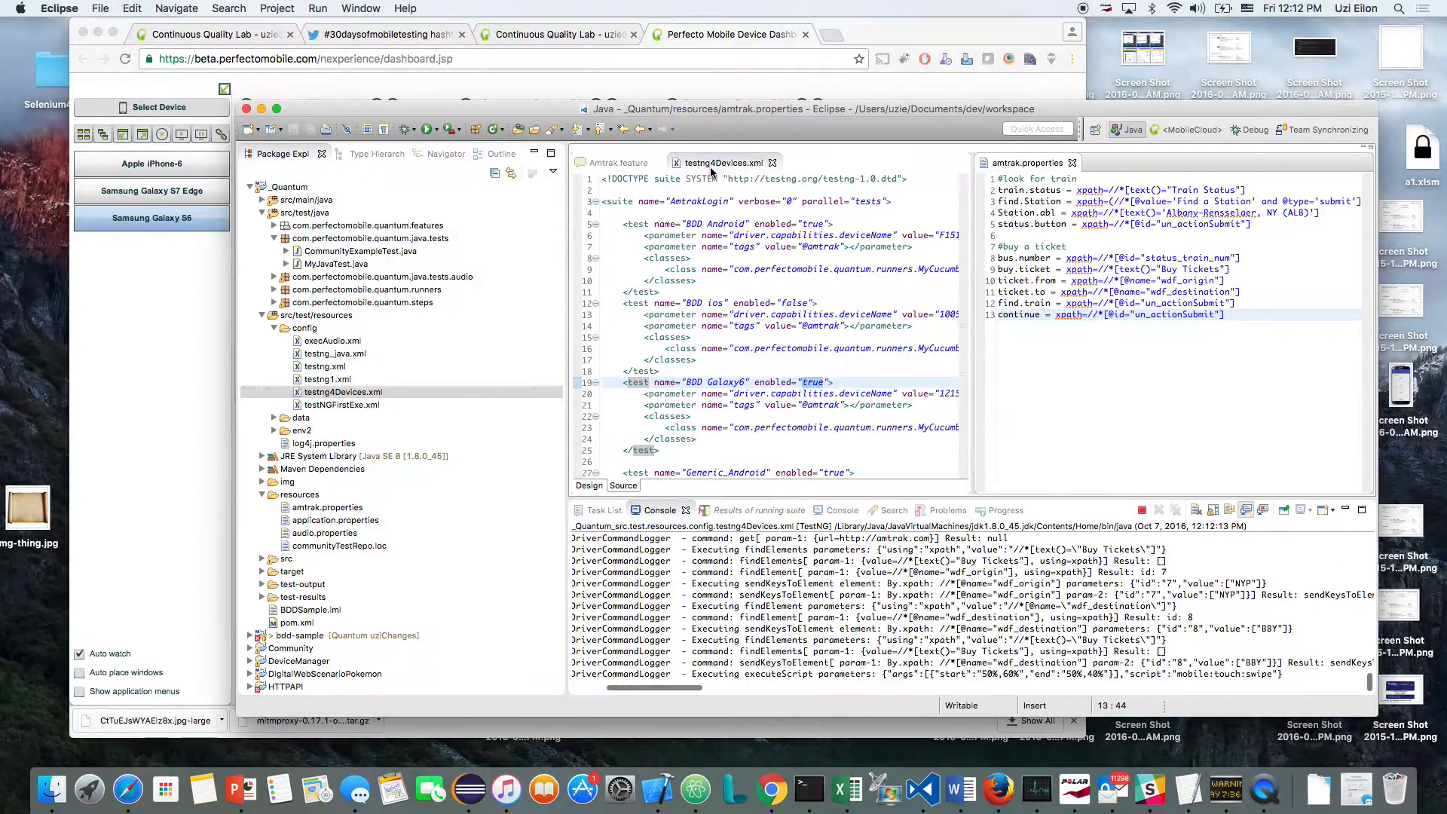
# - Return to the Amtrak feature scenarios while the console reports UI-driver tear down complete
pyautogui.click(618, 163)
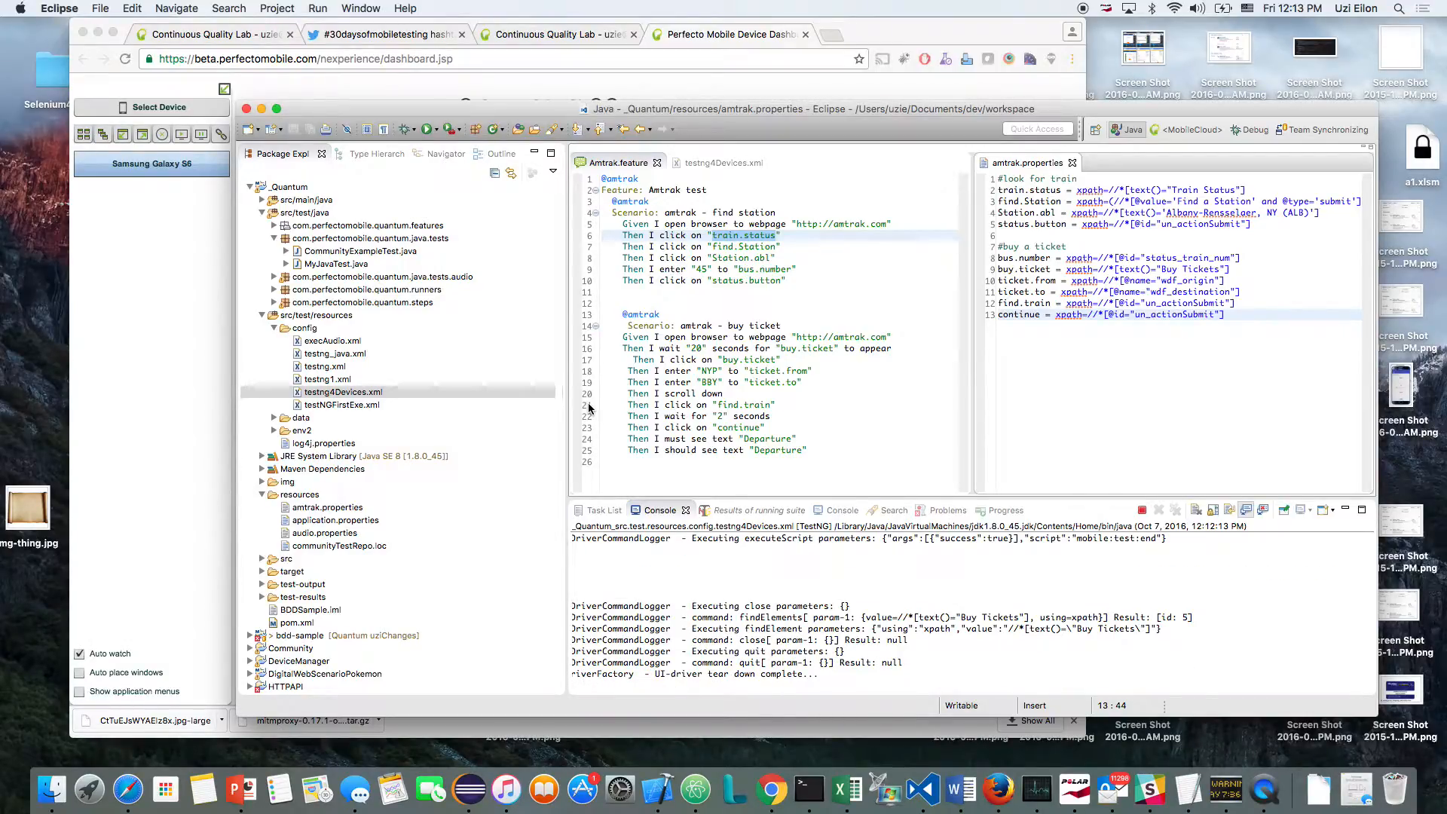
pyautogui.click(1225, 313)
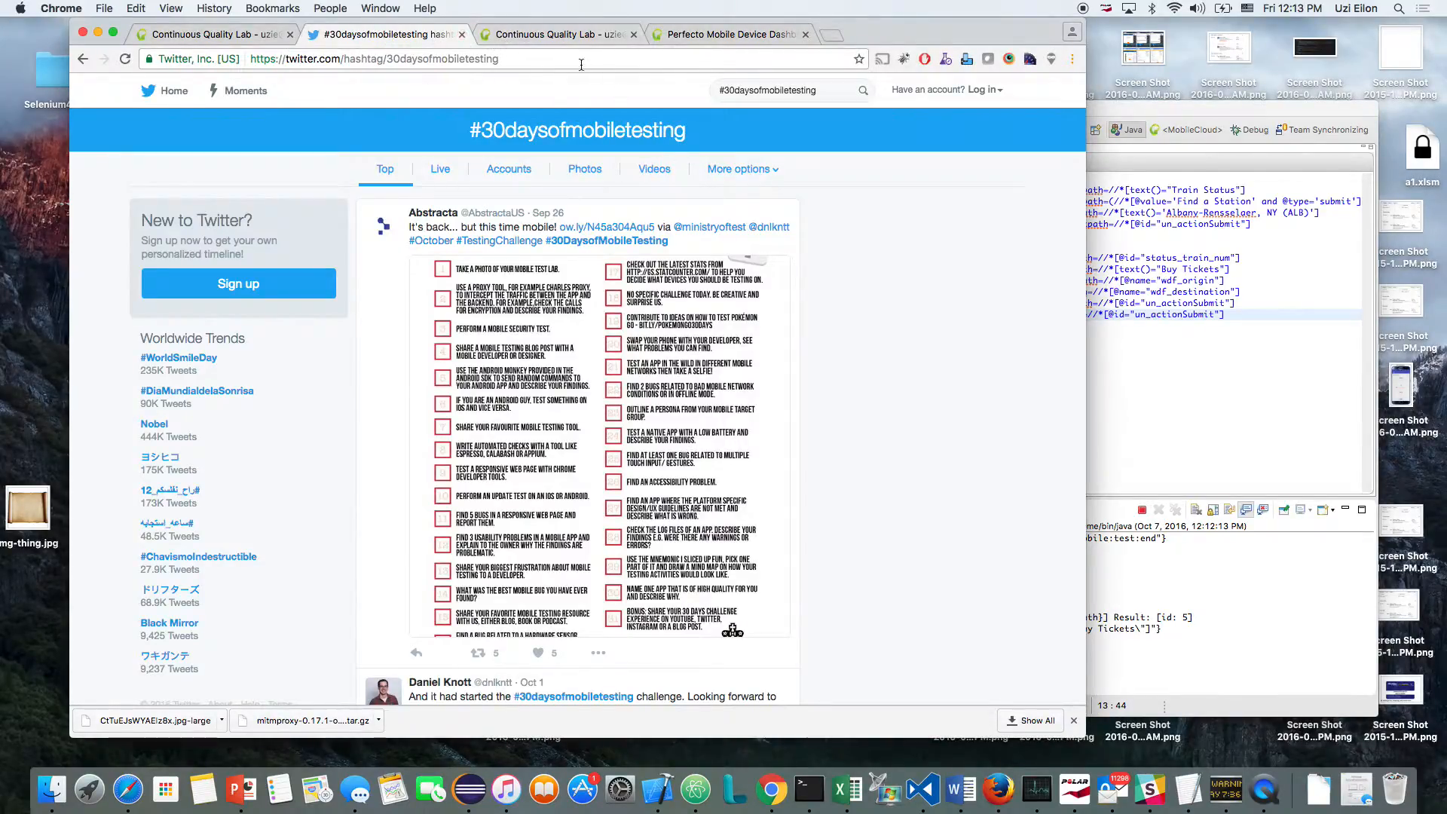
pyautogui.click(730, 35)
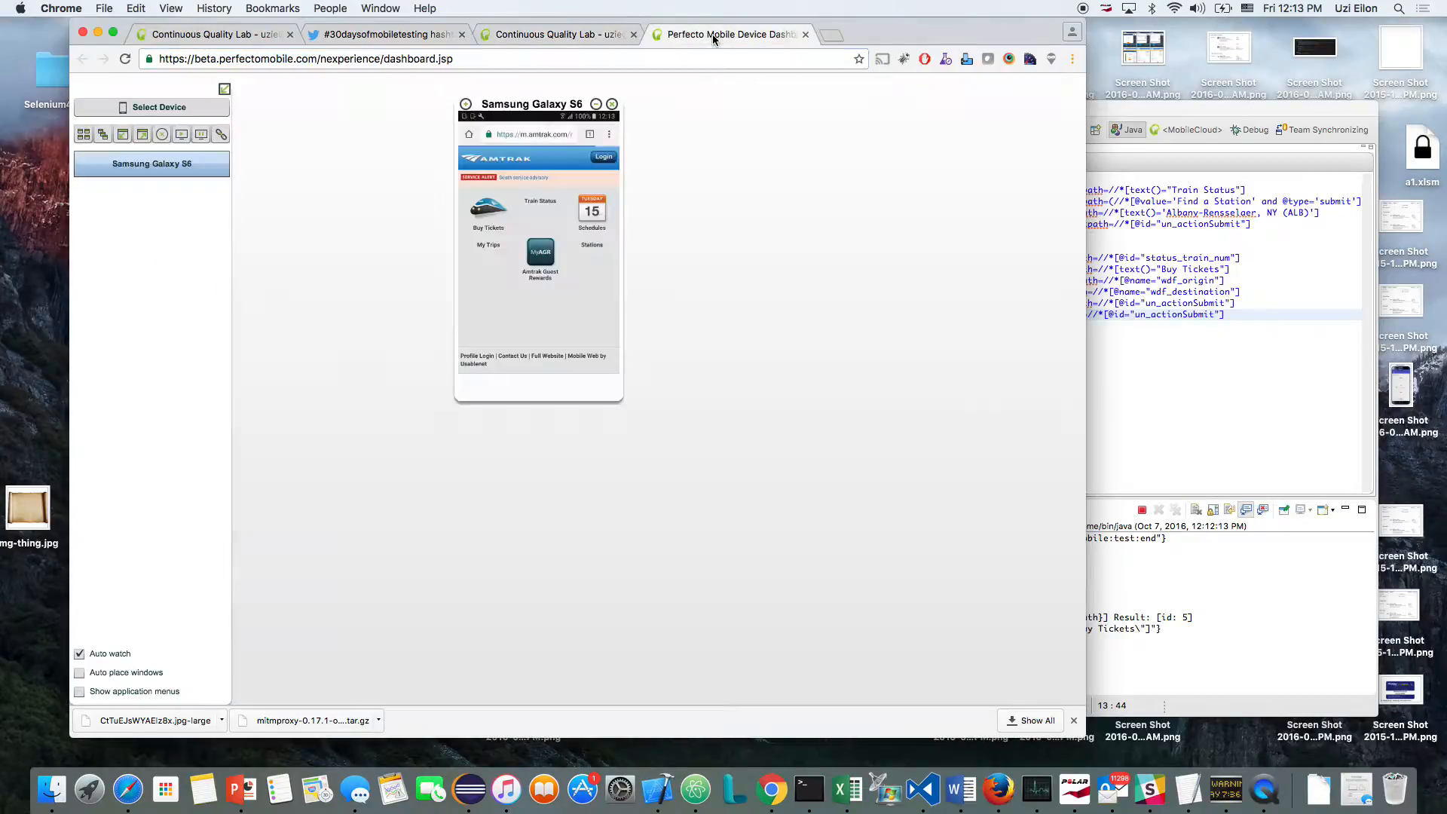
pyautogui.click(383, 35)
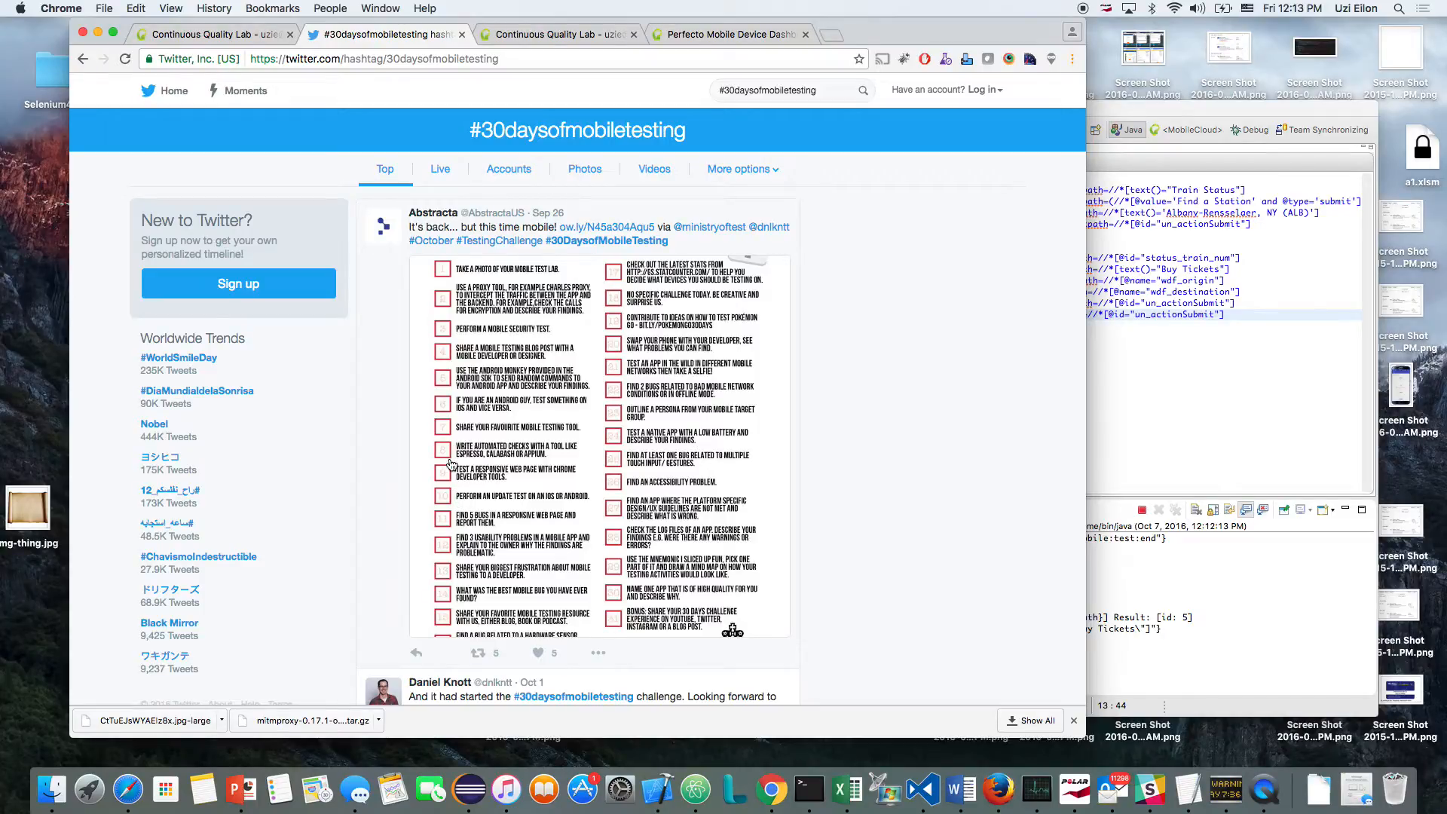
pyautogui.moveTo(500, 515)
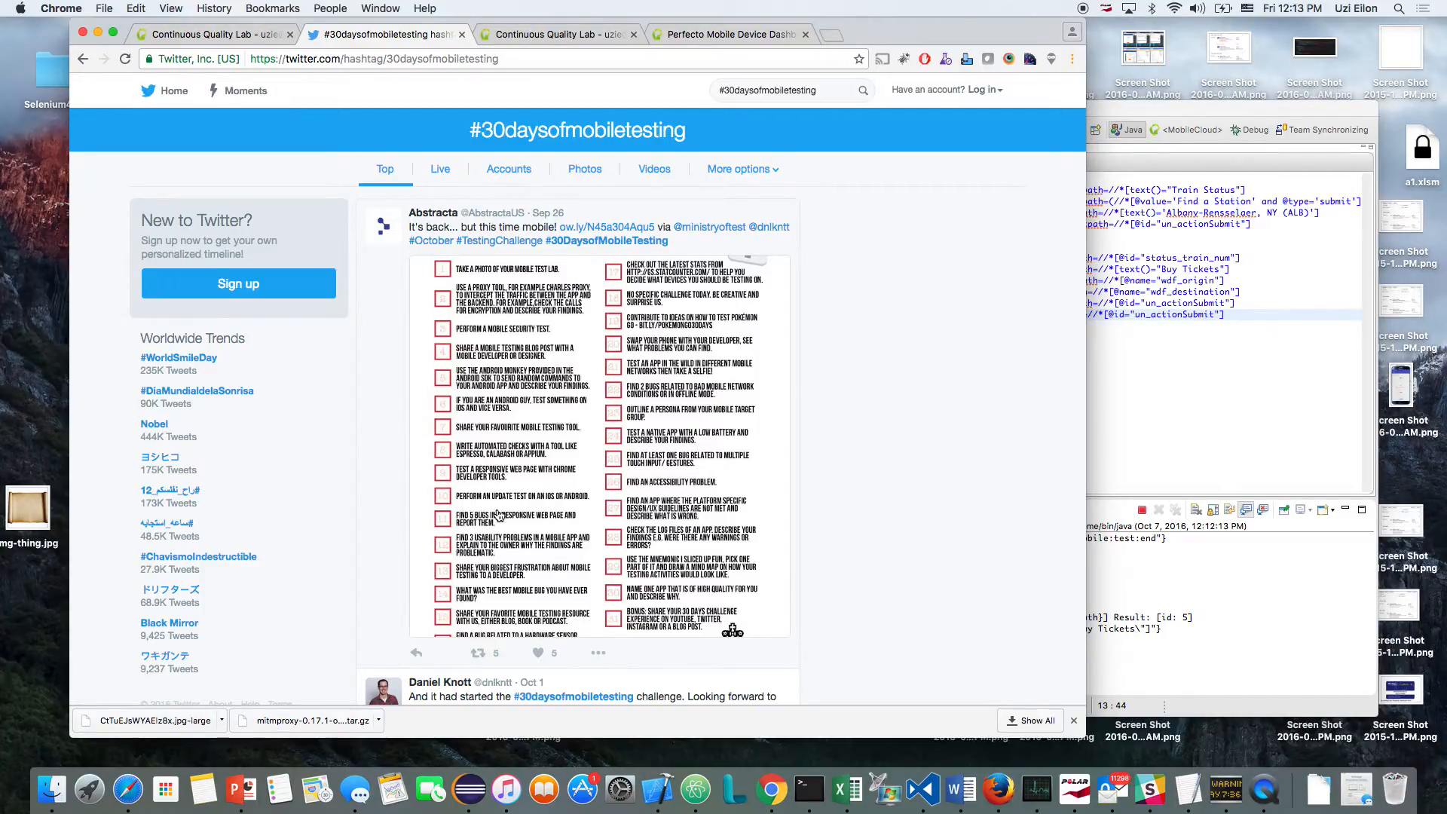